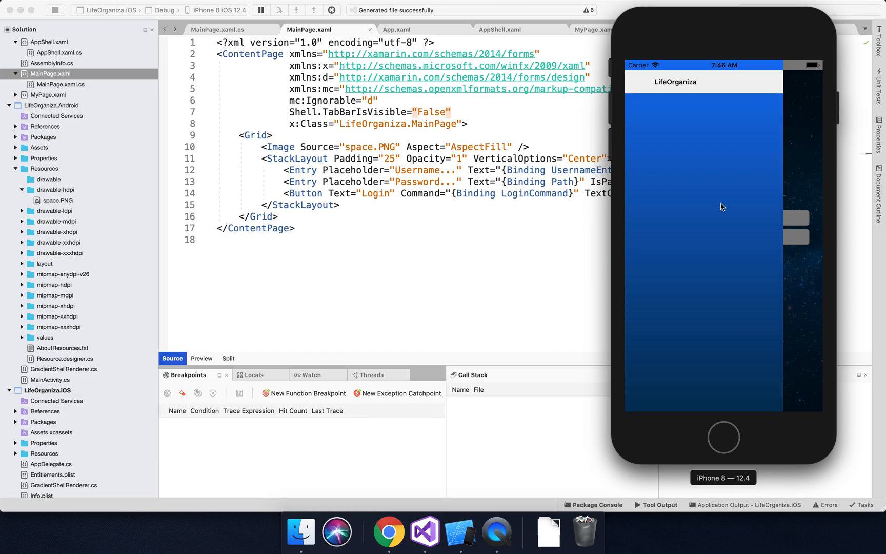
mouse_move(736, 181)
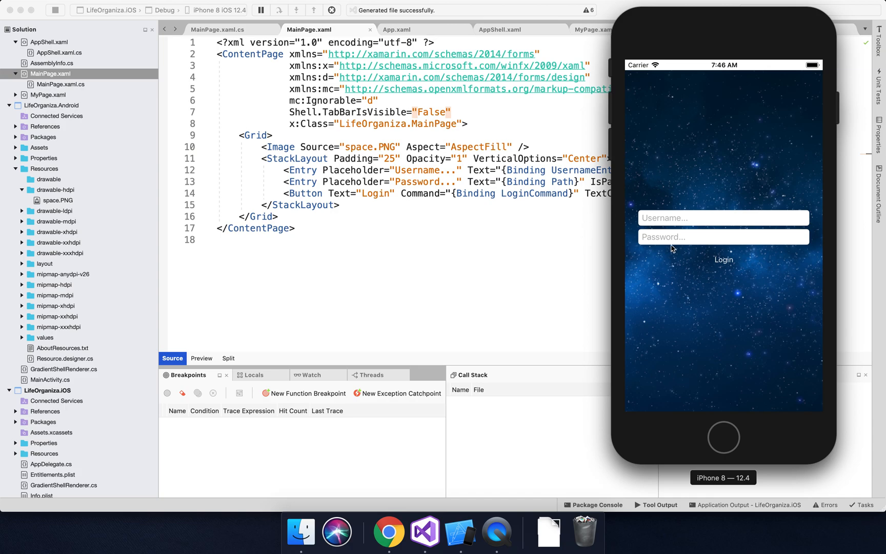
mouse_move(727, 268)
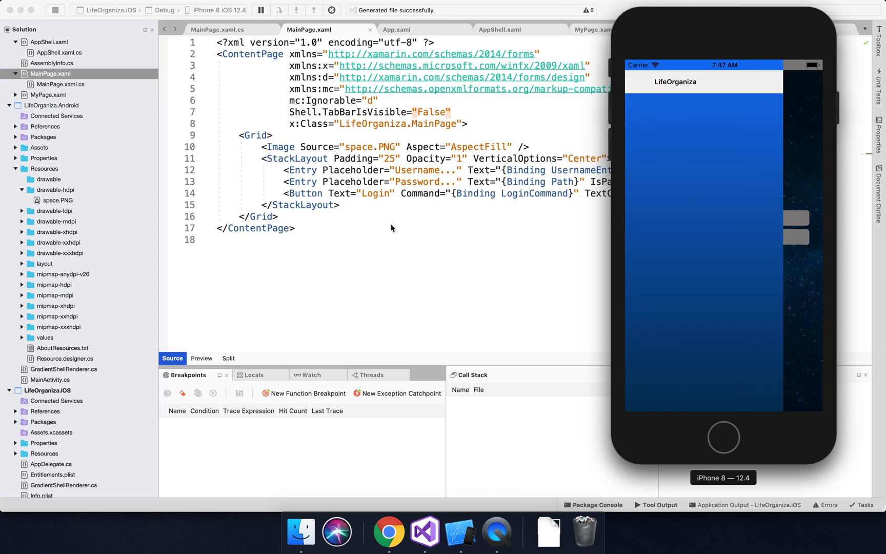
mouse_move(364, 237)
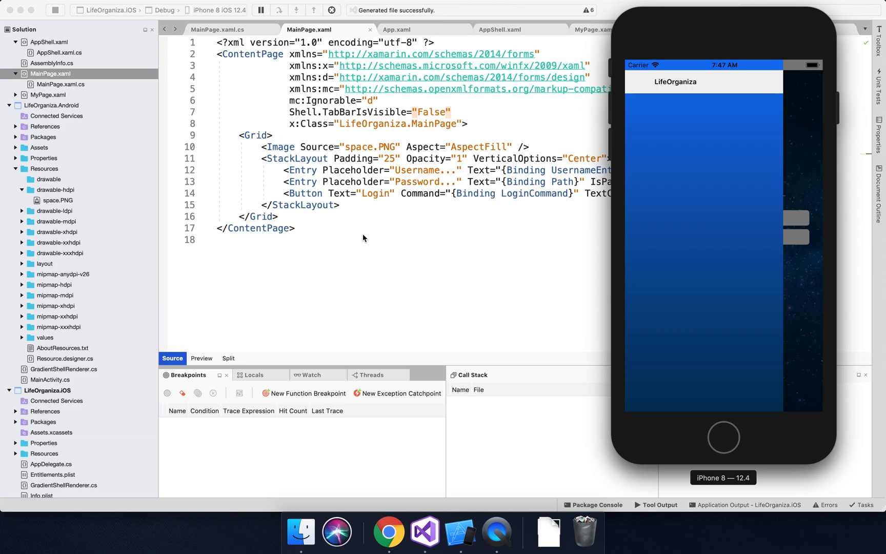
mouse_move(311, 256)
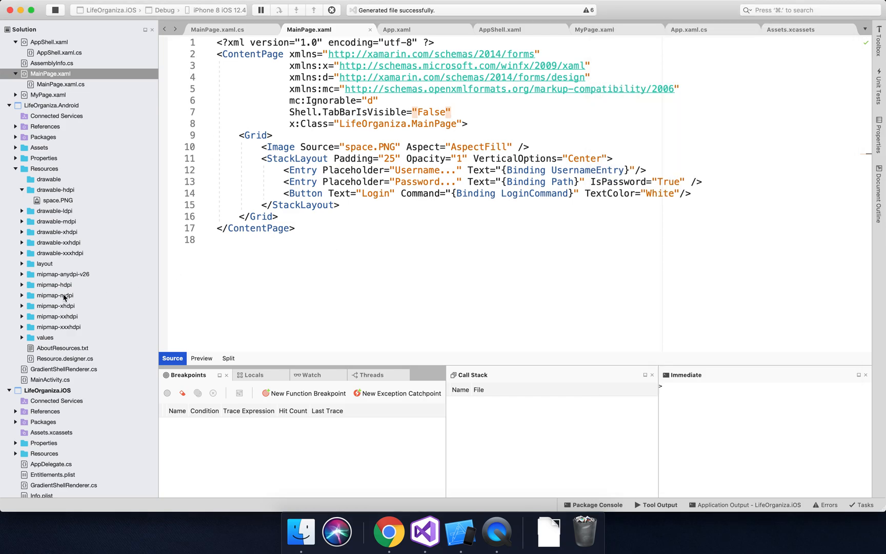
mouse_move(49, 167)
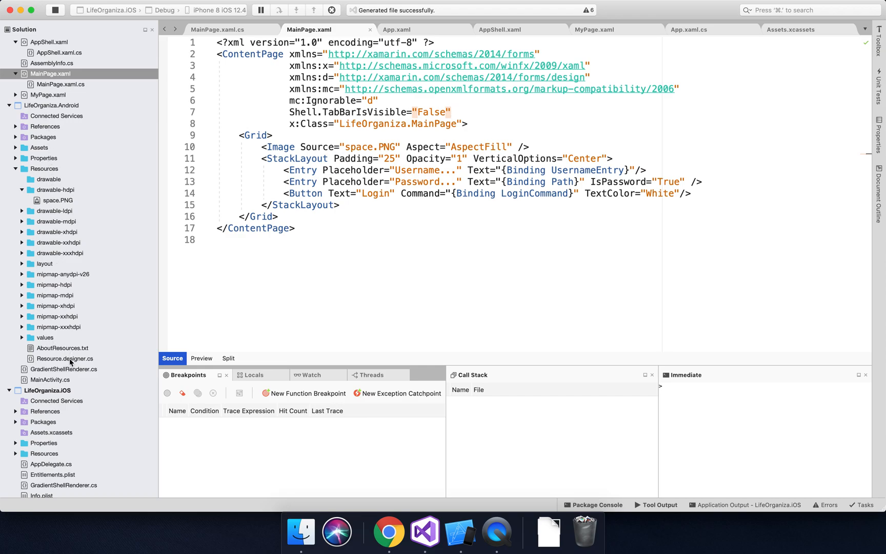
- Select the GradientShellRenderer.cs file under the LifeOrganiza.Android project in the Solution pad
left_click(63, 369)
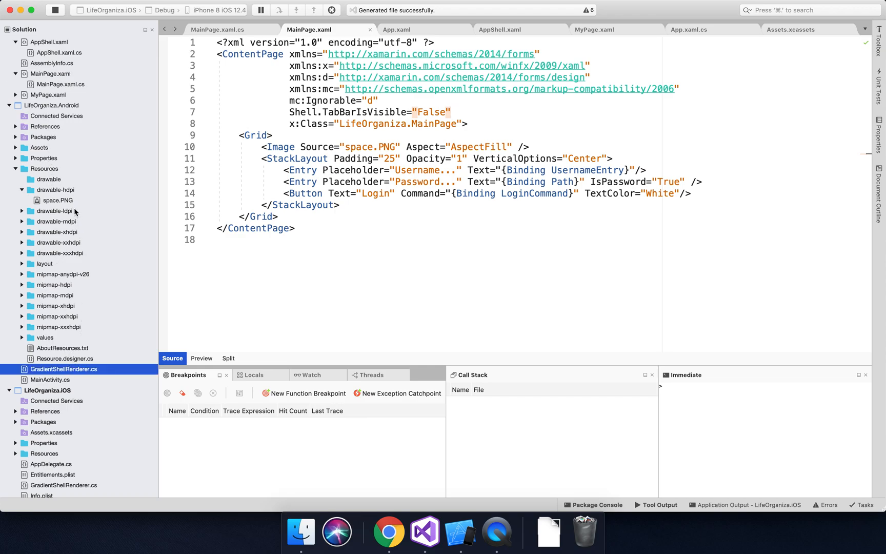
left_click(53, 104)
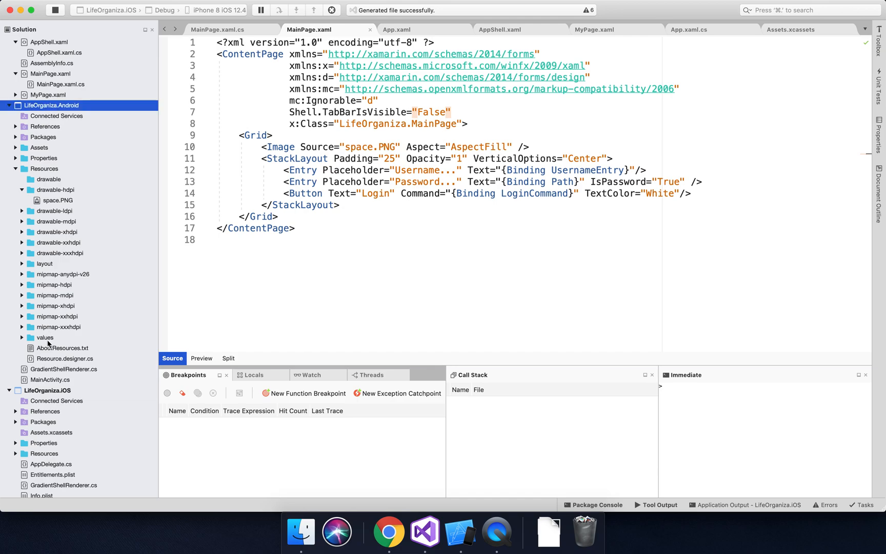
left_click(64, 370)
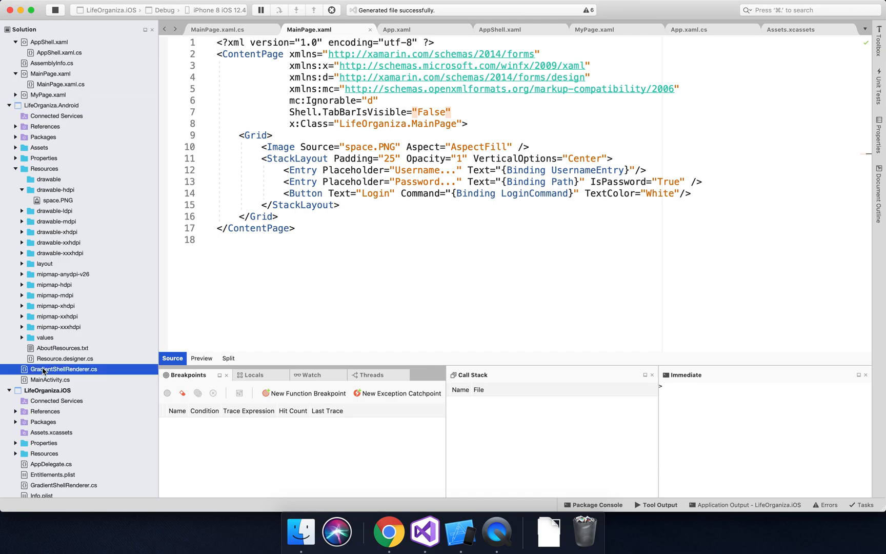
mouse_move(55, 315)
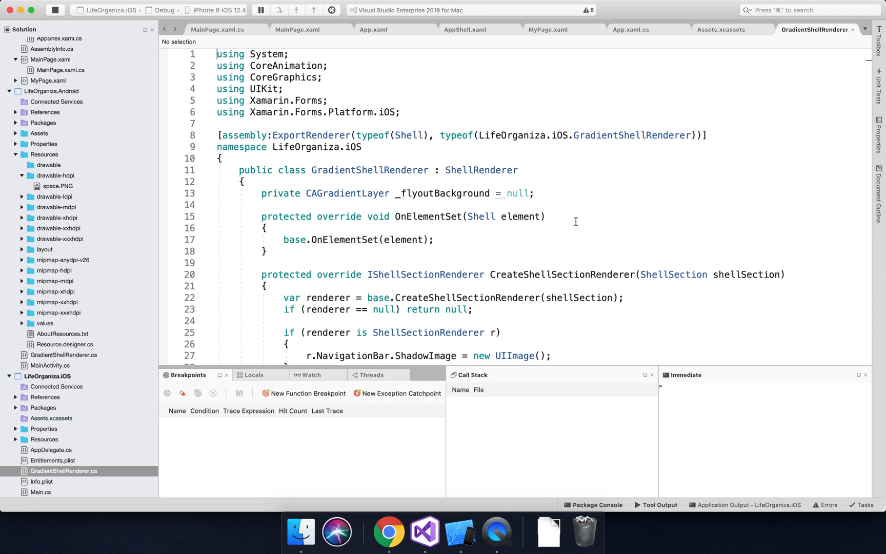
- Scroll the iOS GradientShellRenderer to OnFlyoutWillAppear, then select the Android GradientShellRenderer.cs
scroll("down", 3)
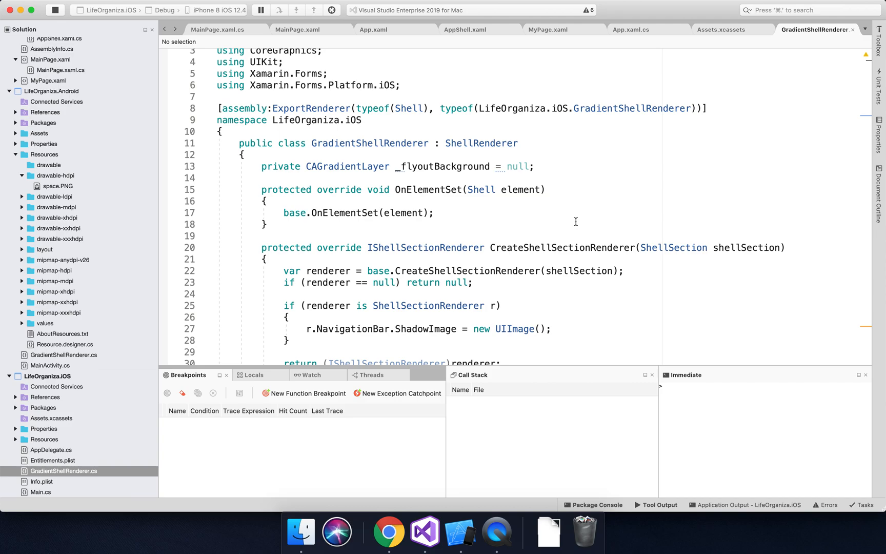
scroll("down", 3)
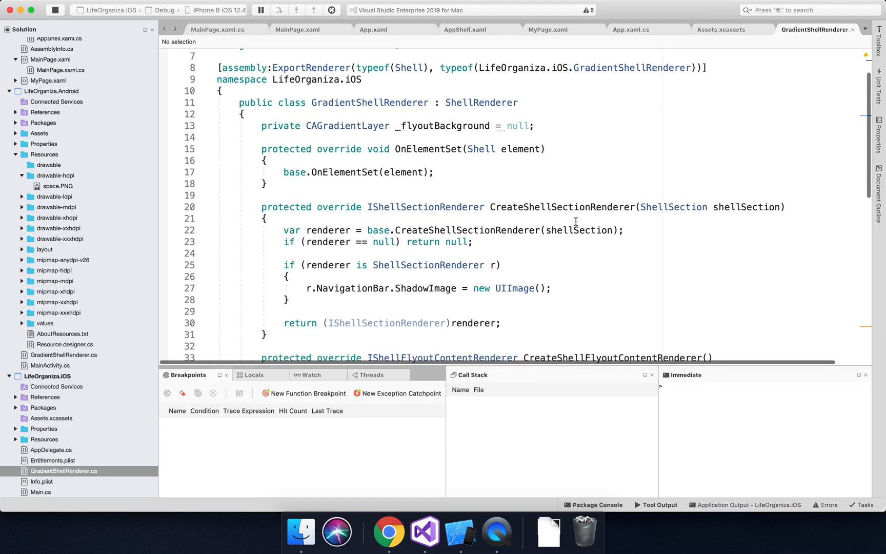
mouse_move(359, 149)
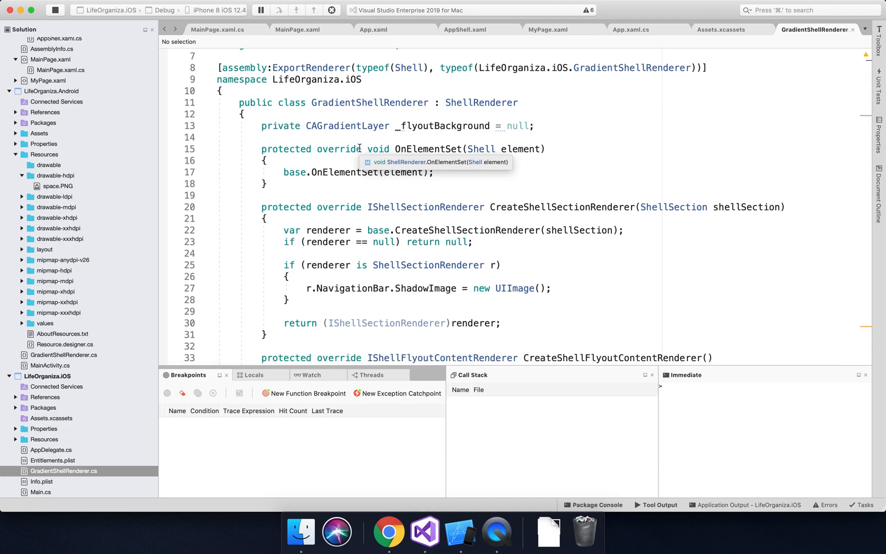
mouse_move(503, 202)
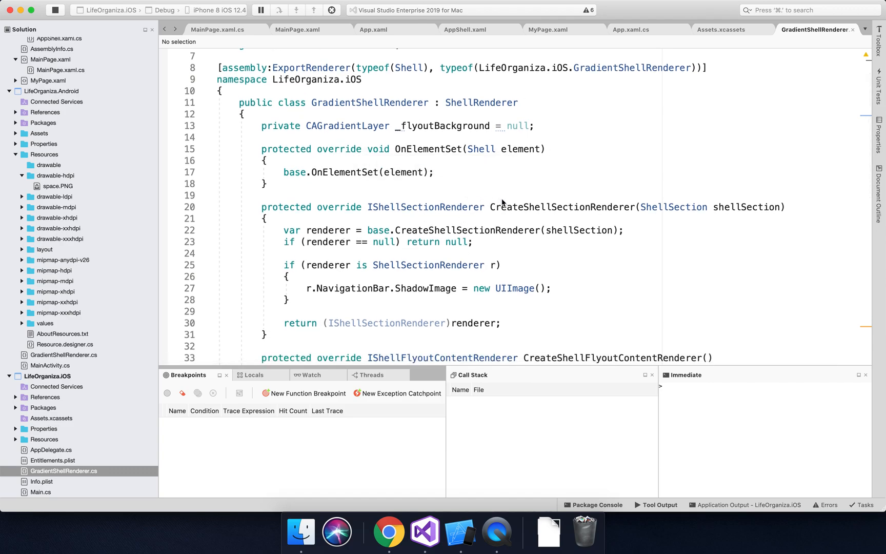
scroll("up", 3)
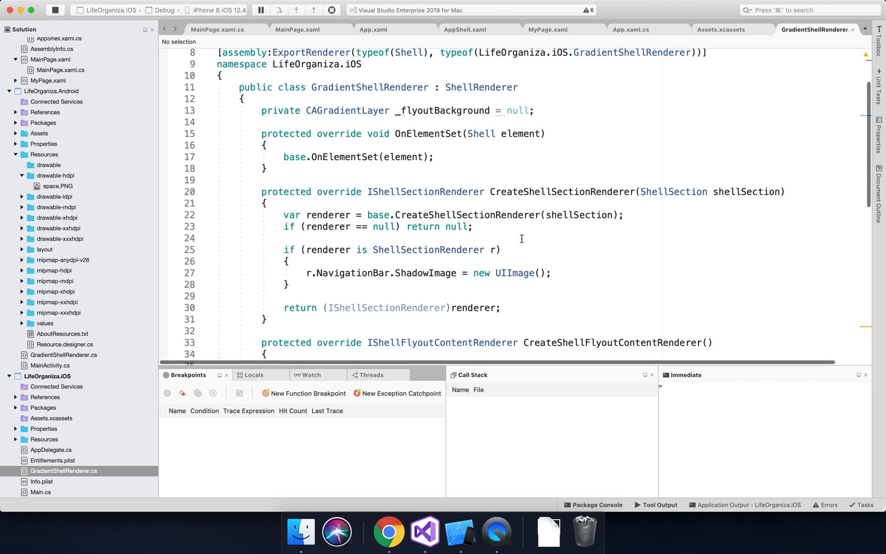
mouse_move(459, 249)
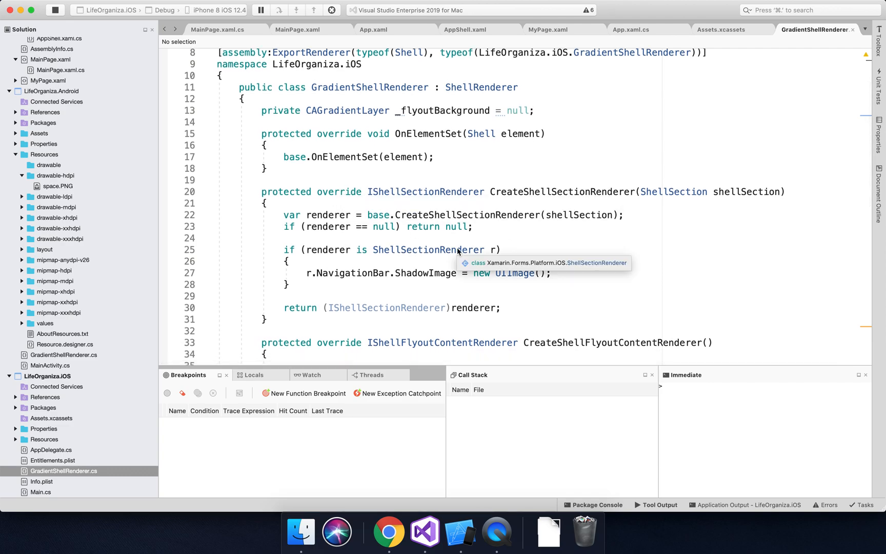
scroll("down", 3)
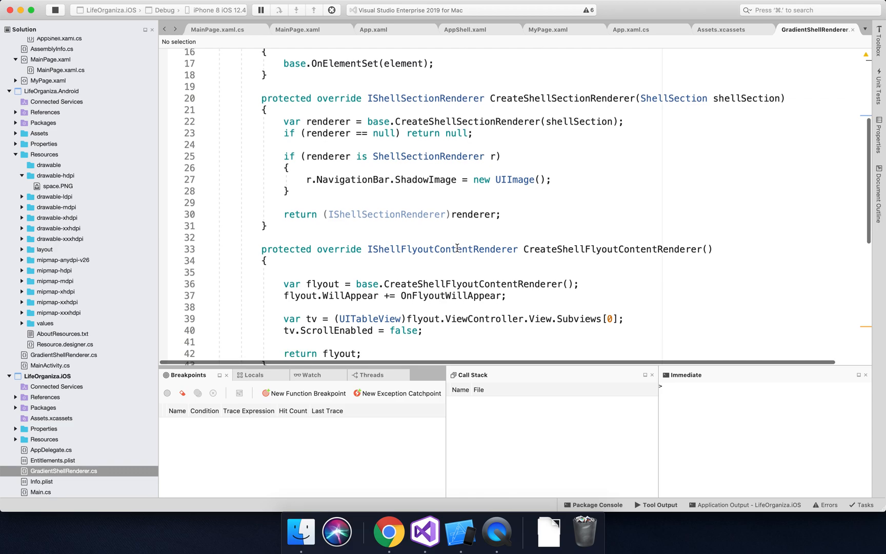
scroll("down", 3)
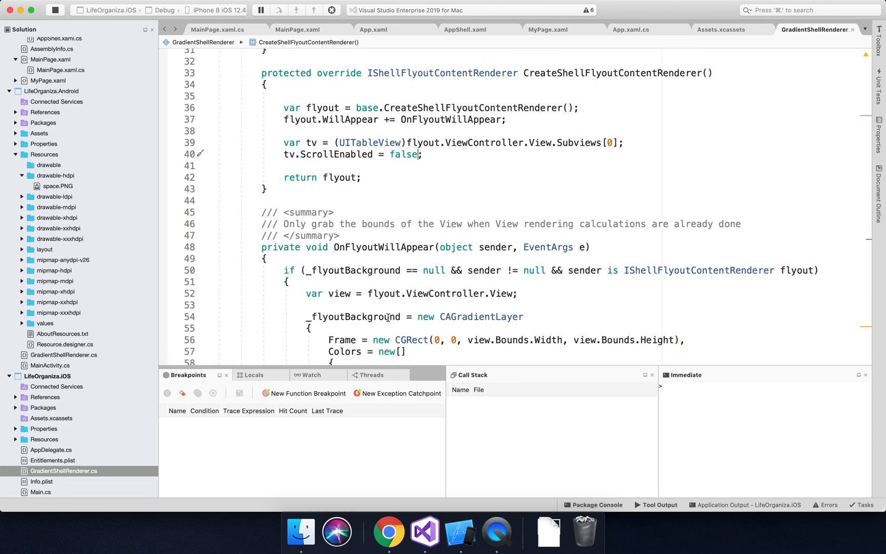
scroll("down", 3)
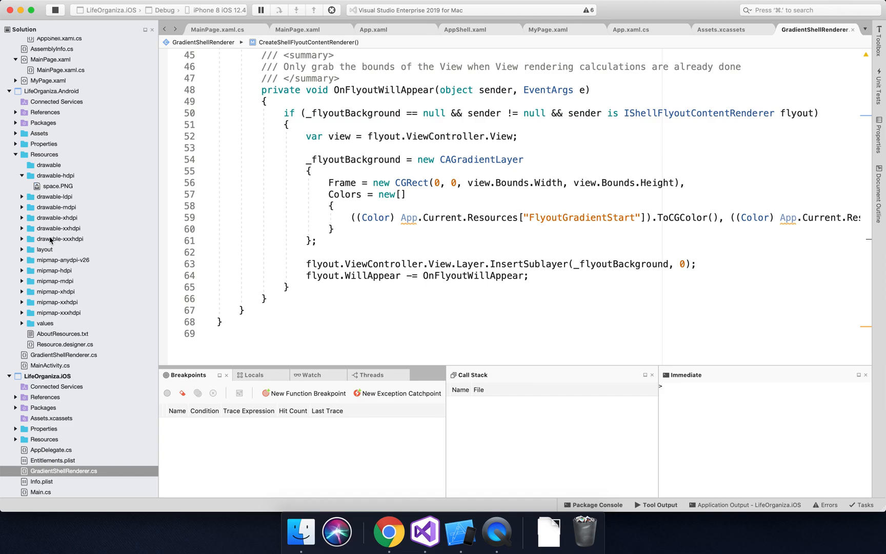
left_click(64, 354)
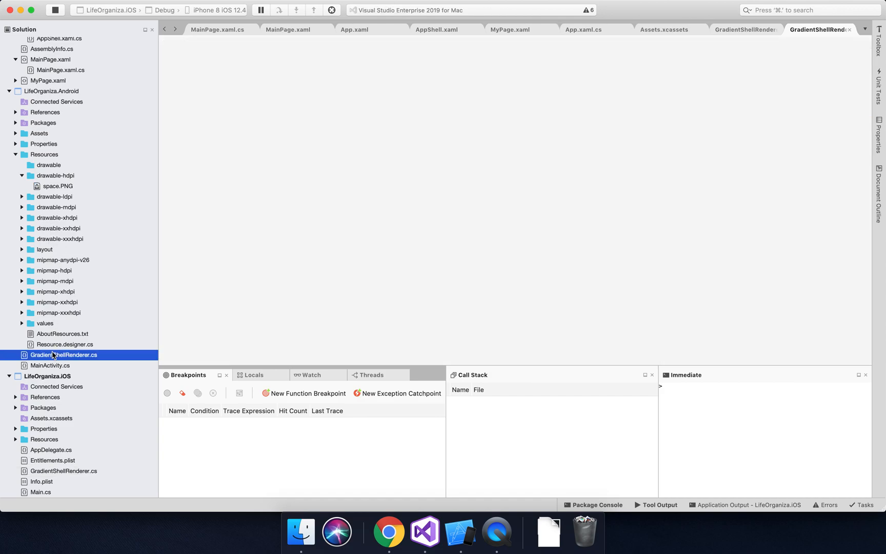
double_click(64, 354)
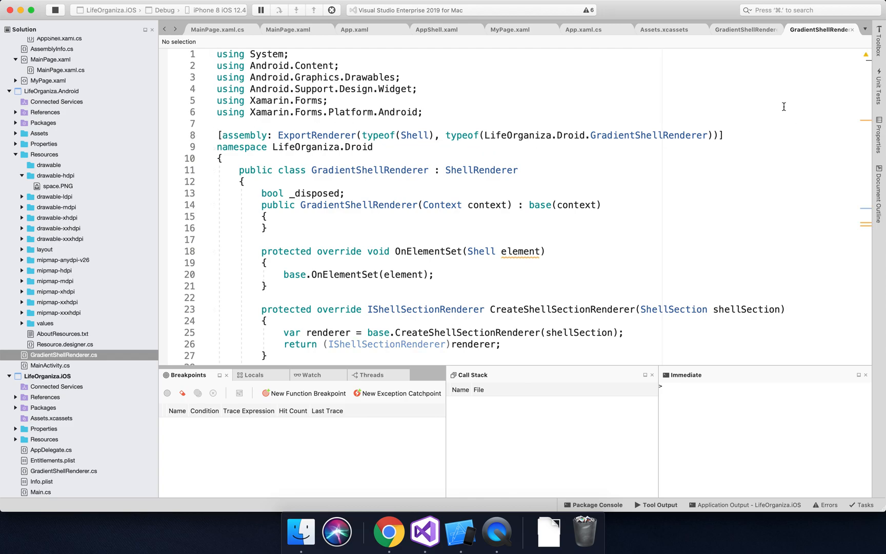
mouse_move(601, 246)
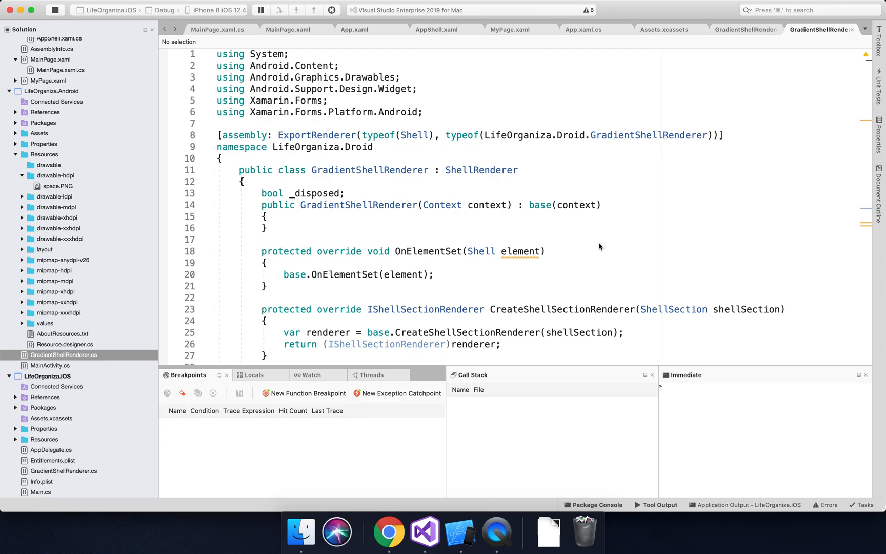
scroll("down", 3)
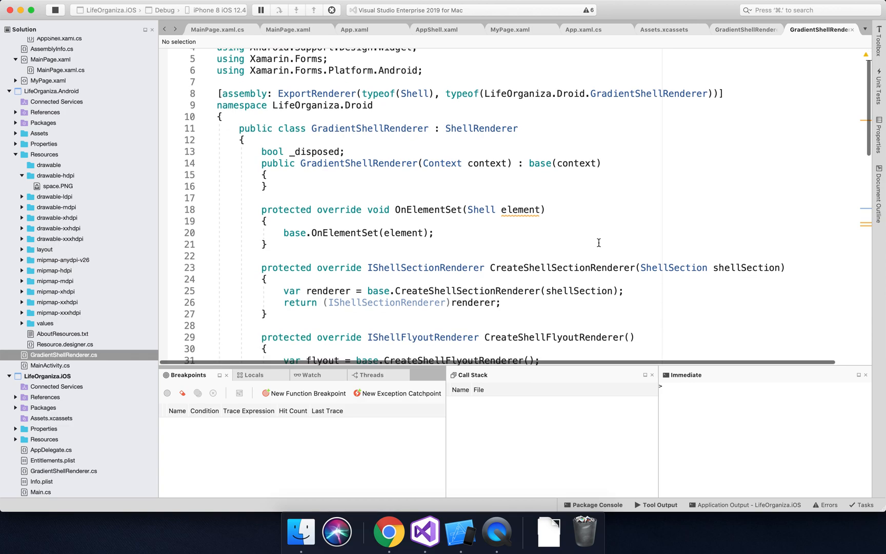
scroll("down", 3)
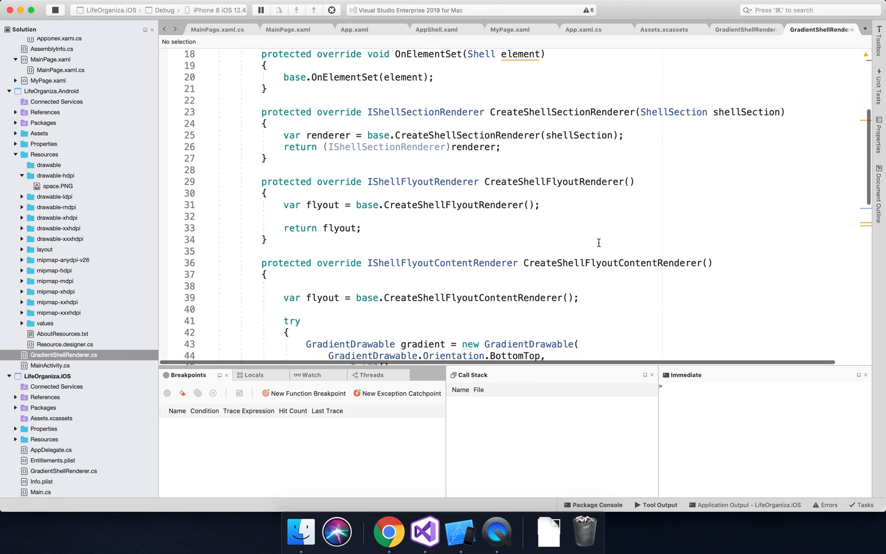
scroll("down", 3)
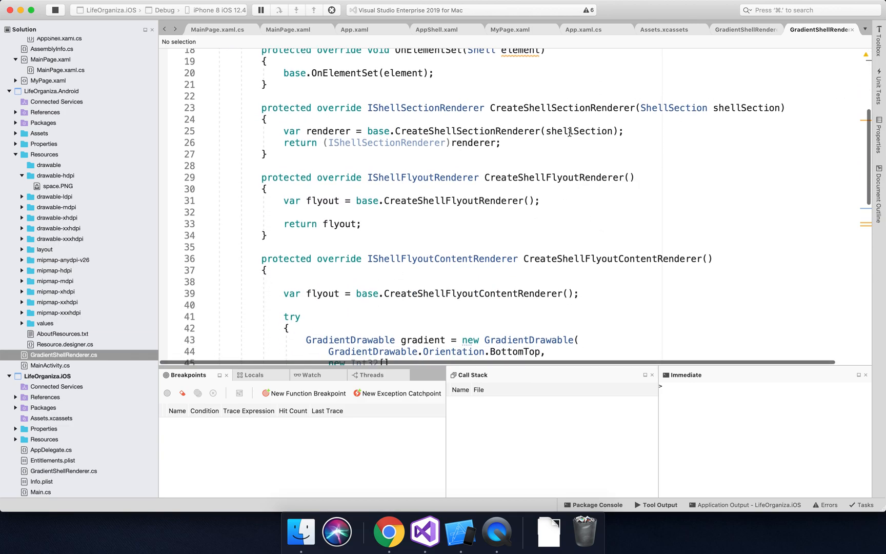
scroll("down", 3)
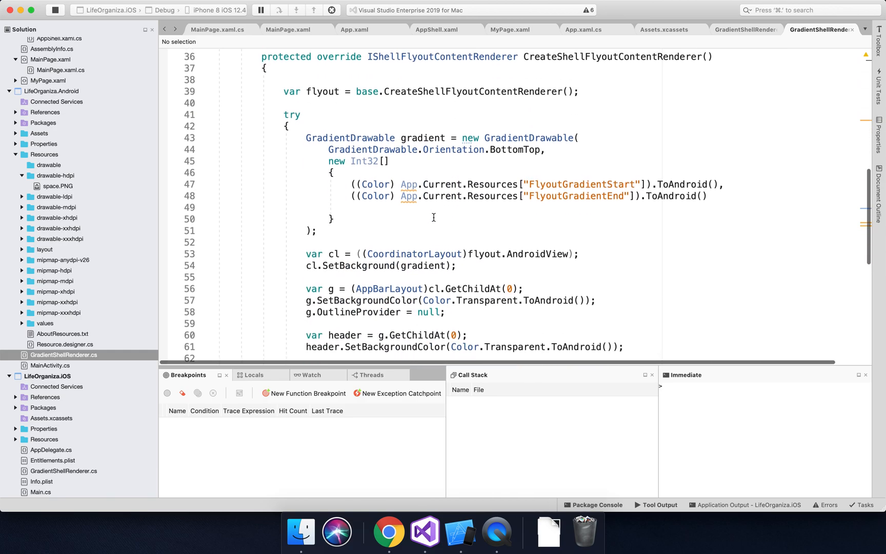
scroll("down", 3)
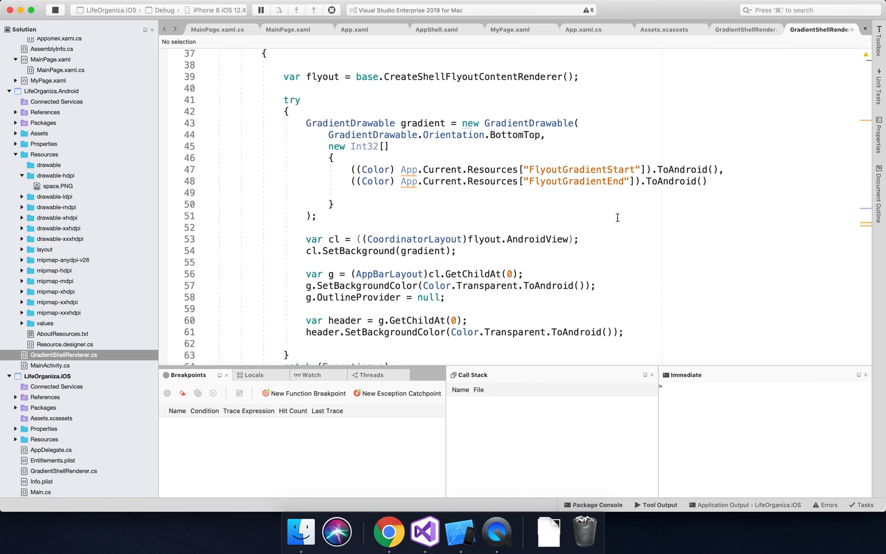
scroll("down", 3)
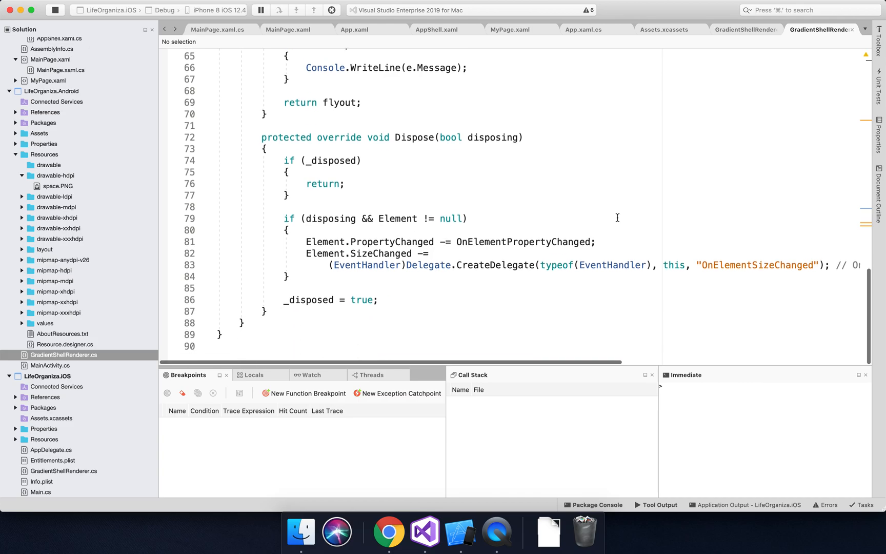
scroll("up", 3)
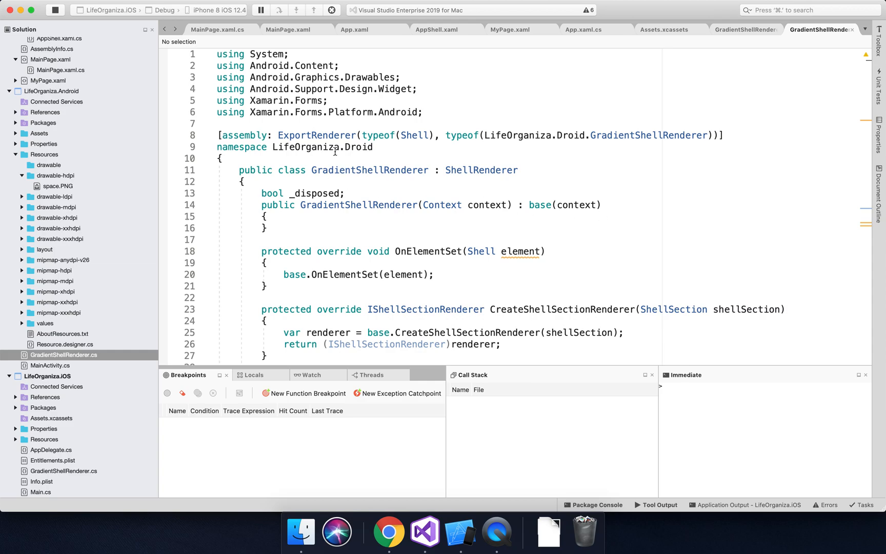
mouse_move(366, 274)
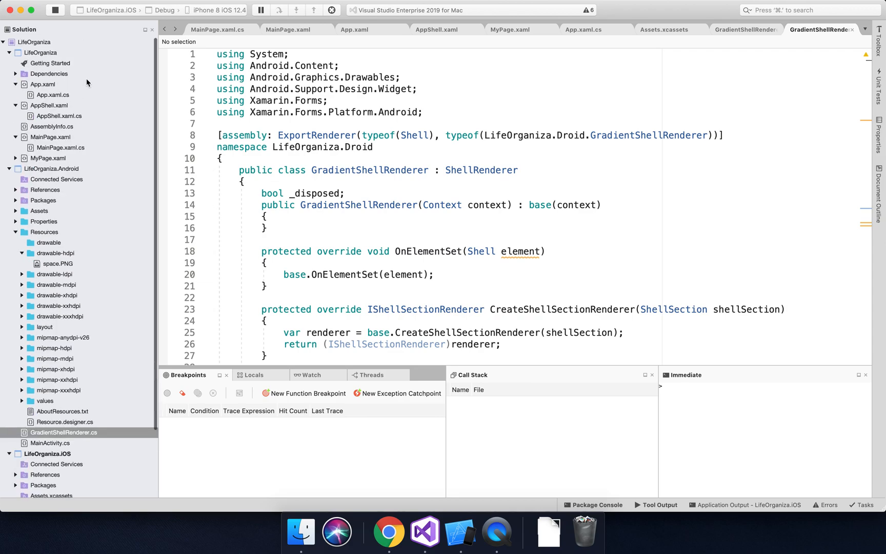
mouse_move(49, 136)
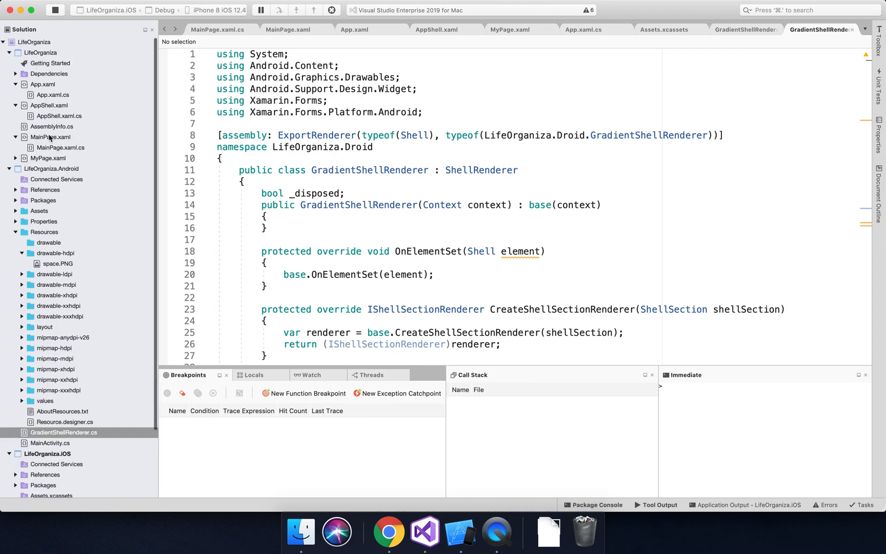
- Show MainPage.xaml's login markup in the editor and select the shared LifeOrganiza project node
left_click(51, 136)
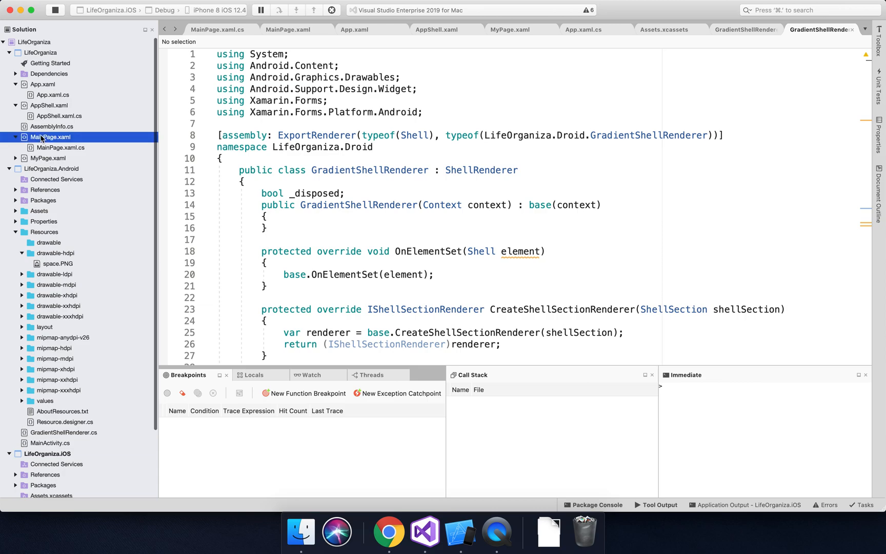
left_click(289, 30)
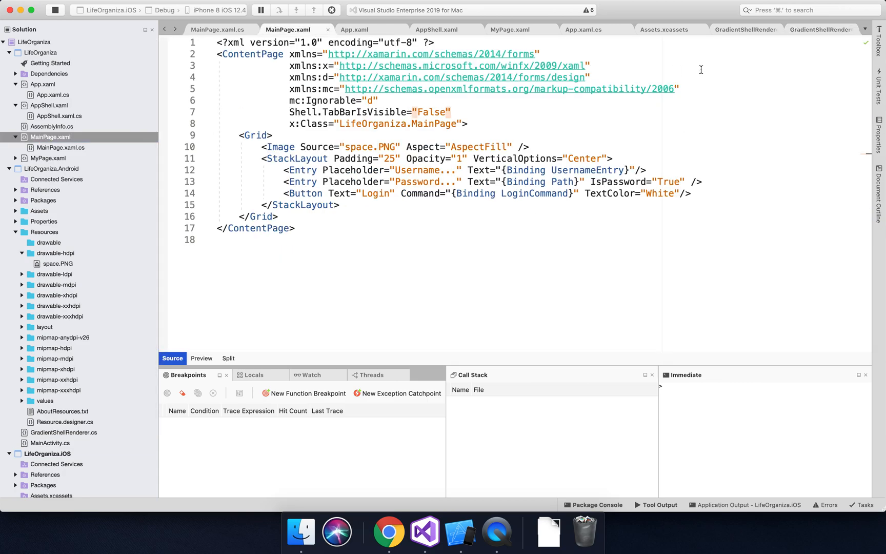
mouse_move(302, 85)
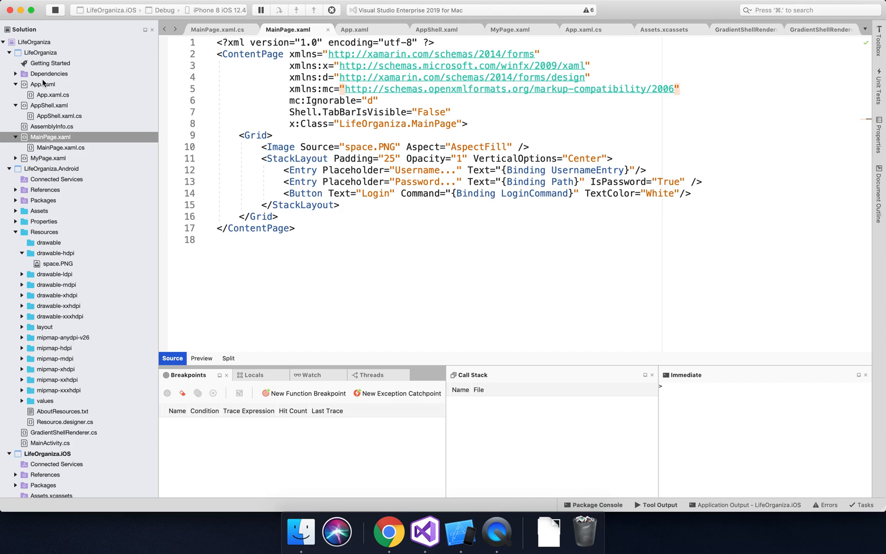
left_click(40, 52)
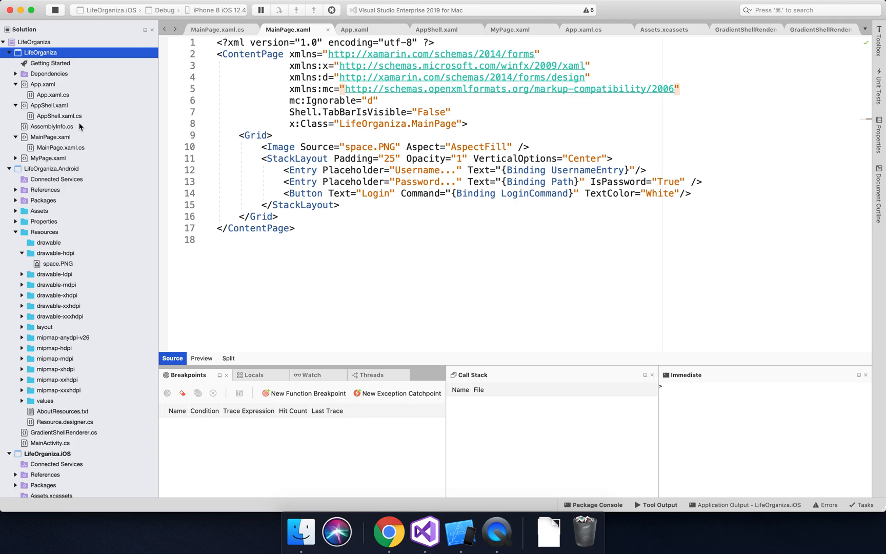
mouse_move(78, 307)
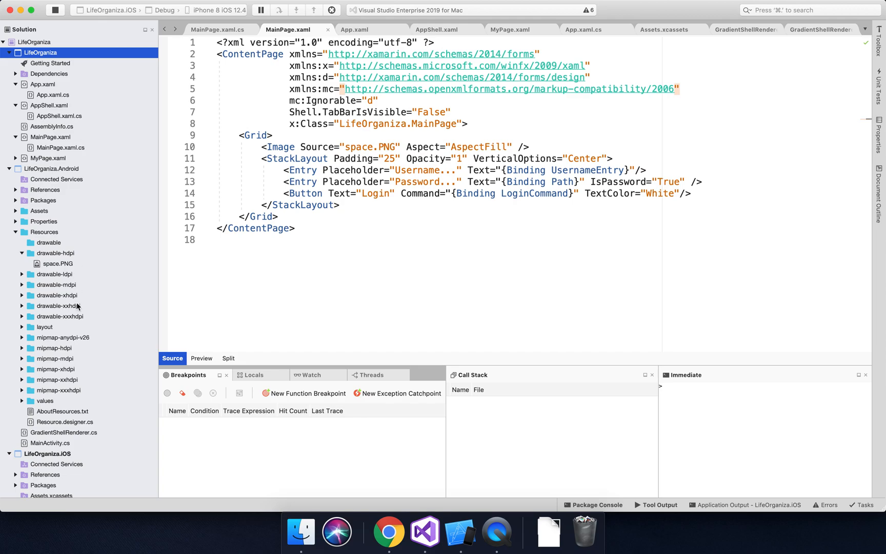
scroll("down", 3)
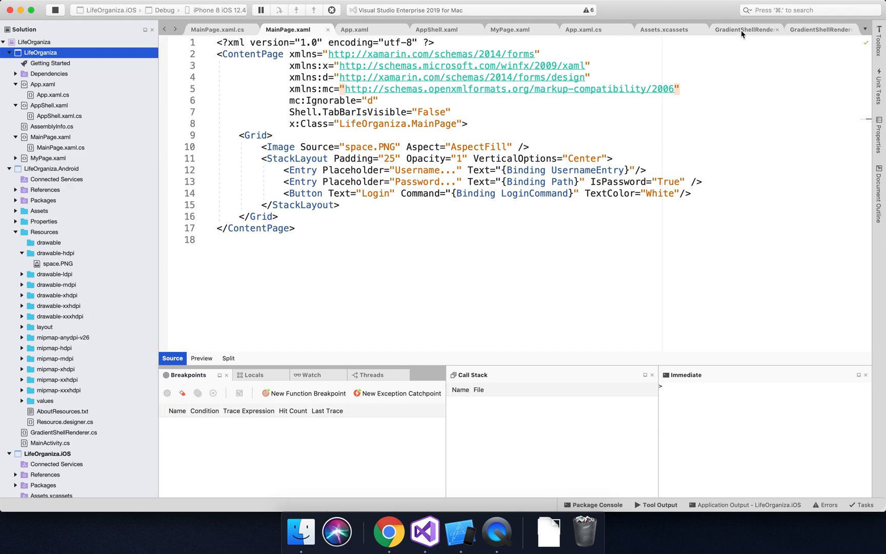
- Return to the iOS GradientShellRenderer tab and review its section renderer code from the top
left_click(745, 29)
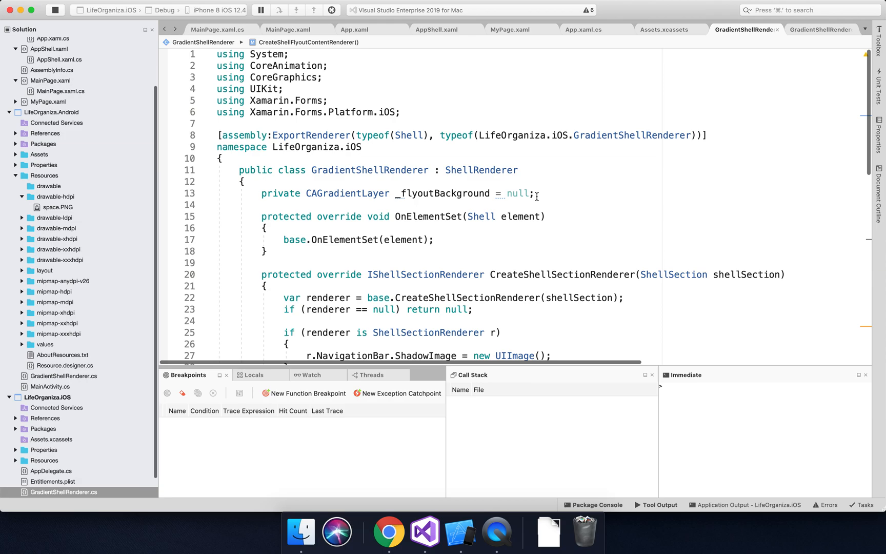
double_click(481, 216)
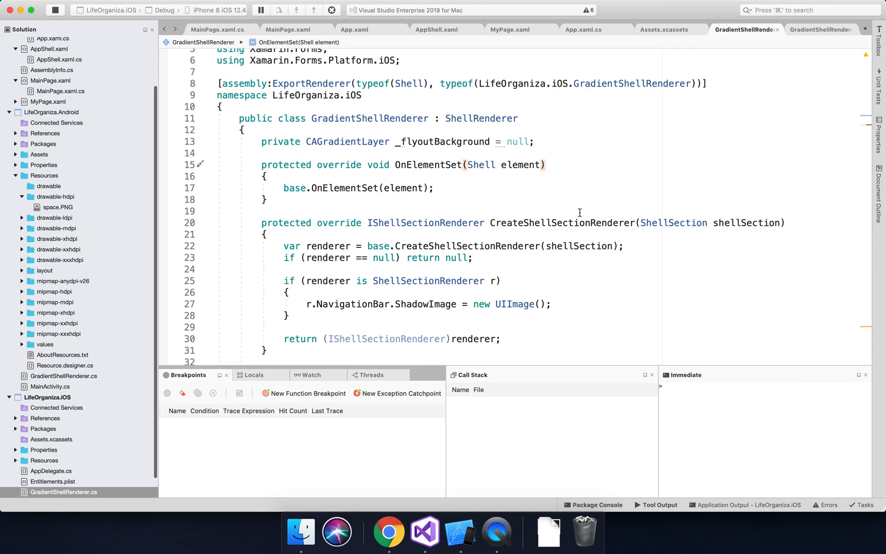
mouse_move(569, 262)
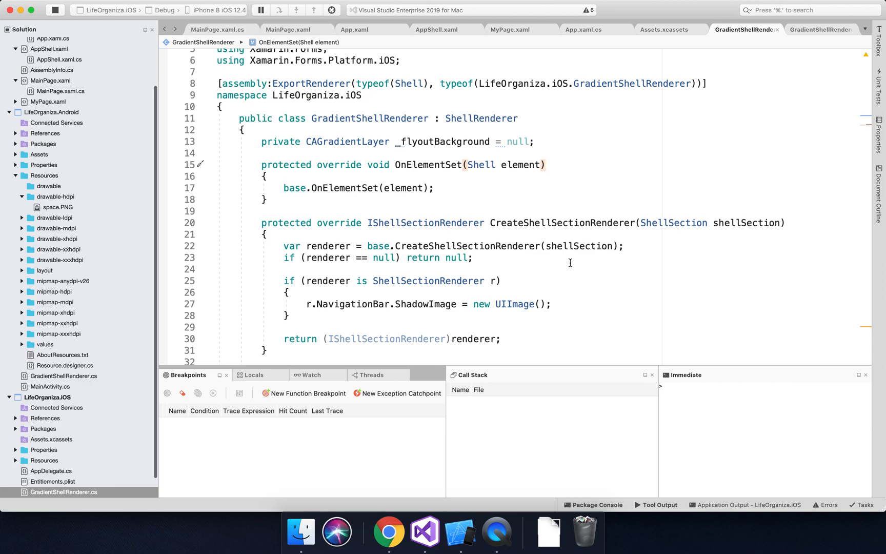
scroll("down", 3)
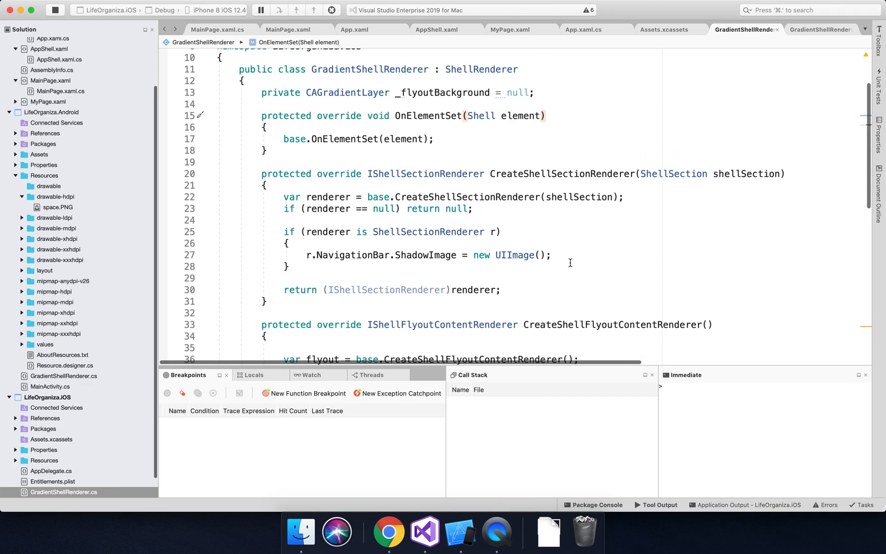
scroll("up", 3)
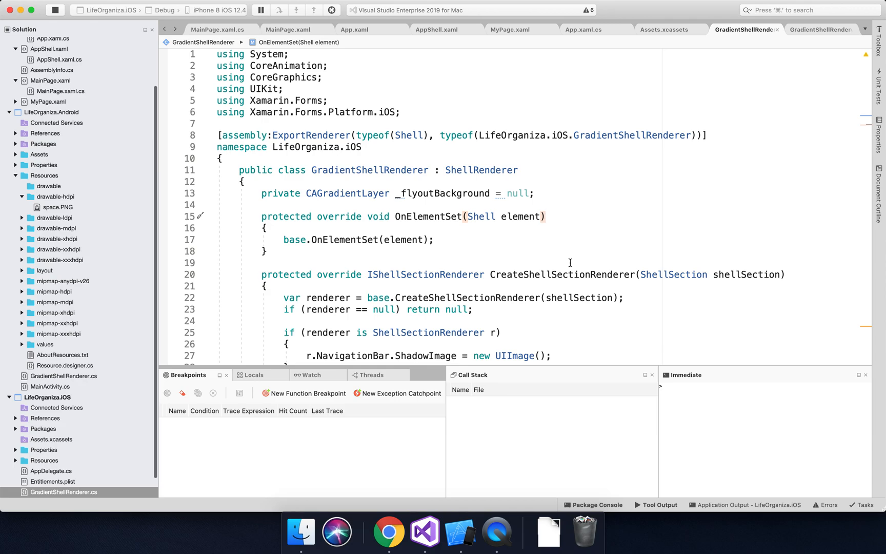
mouse_move(579, 401)
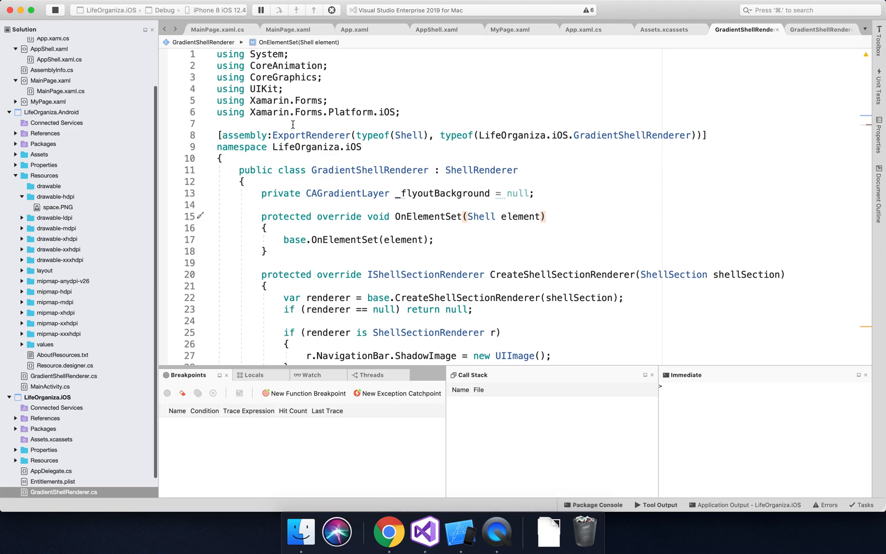
mouse_move(453, 105)
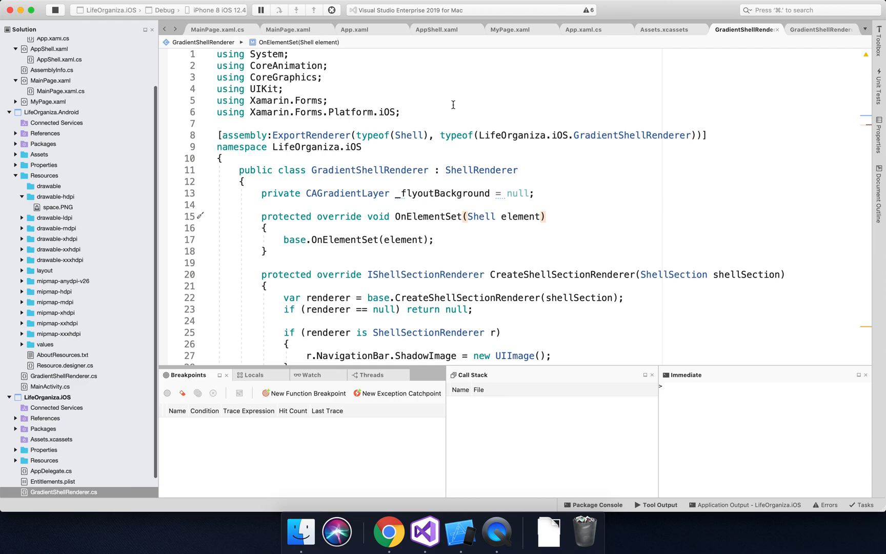
- In AppShell.xaml, add the closing quote to FlyoutBehavior="Locked"
left_click(48, 49)
type("FlyoutBehavior=\"Locked")
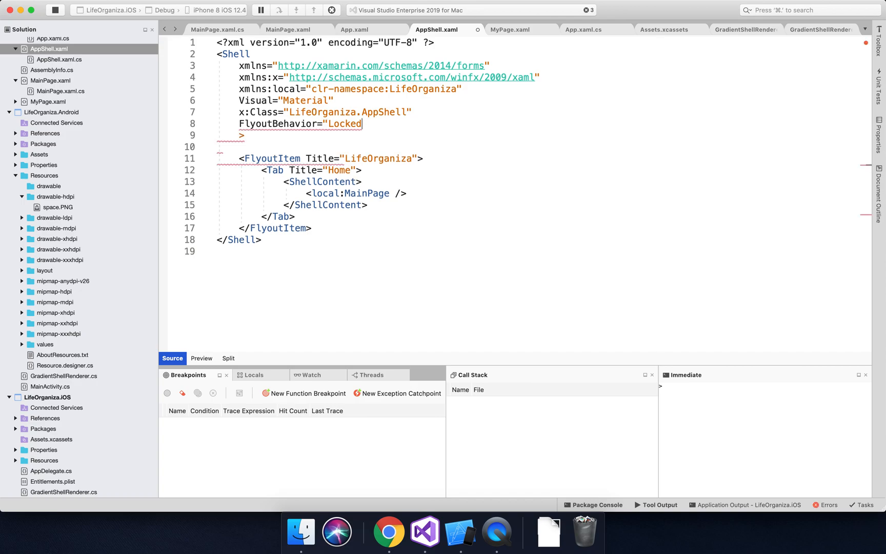
type("\"")
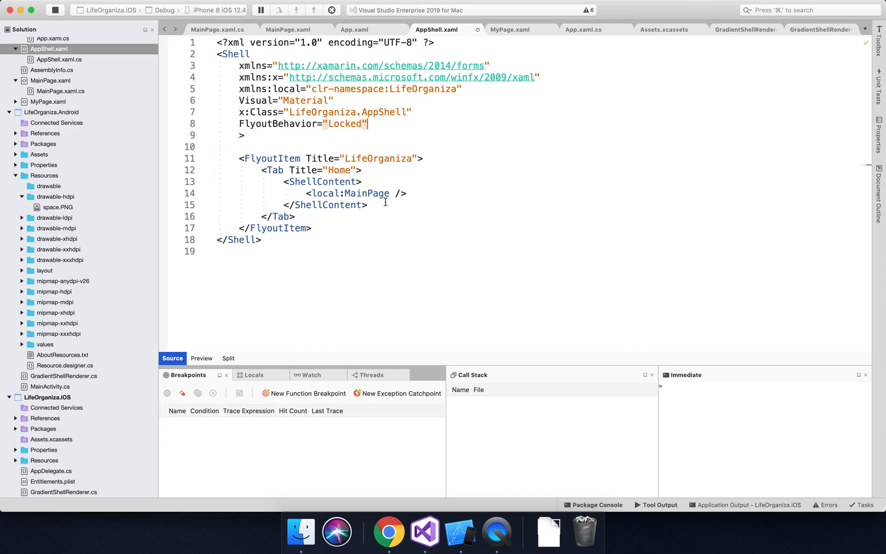
mouse_move(304, 164)
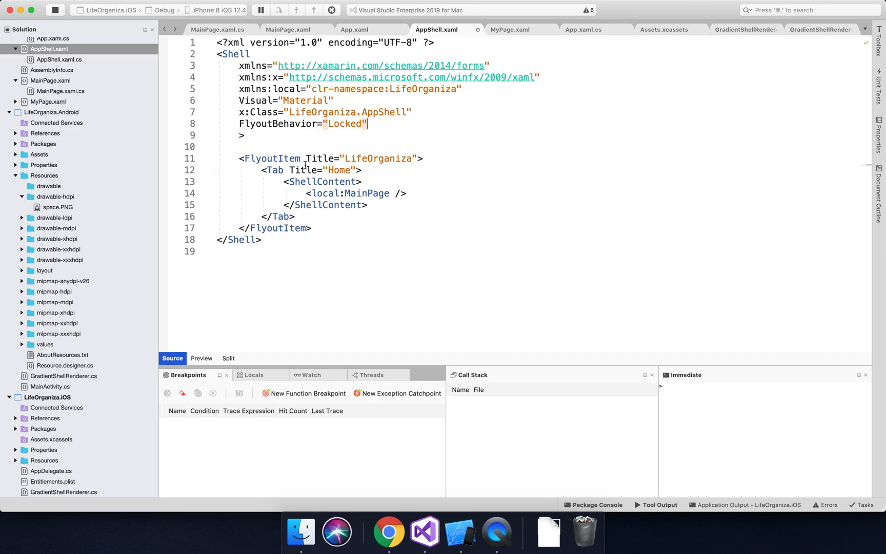
mouse_move(341, 205)
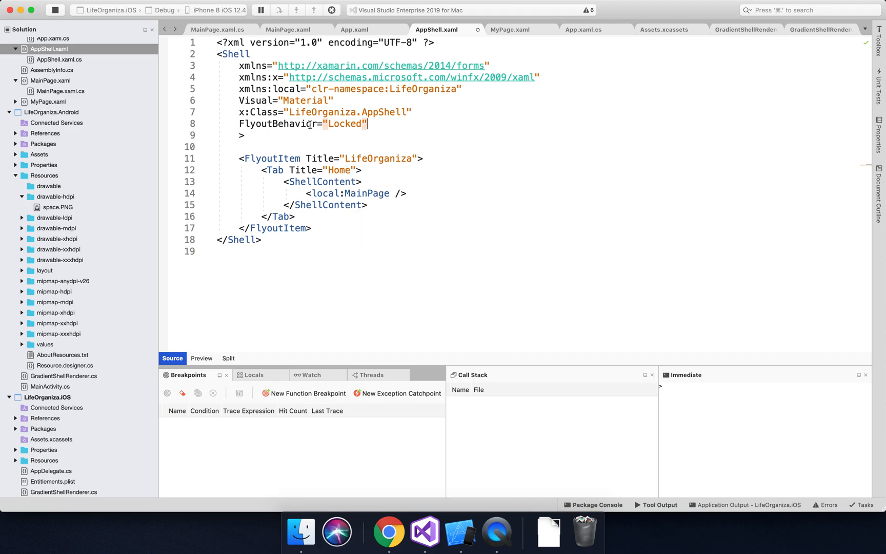
mouse_move(306, 124)
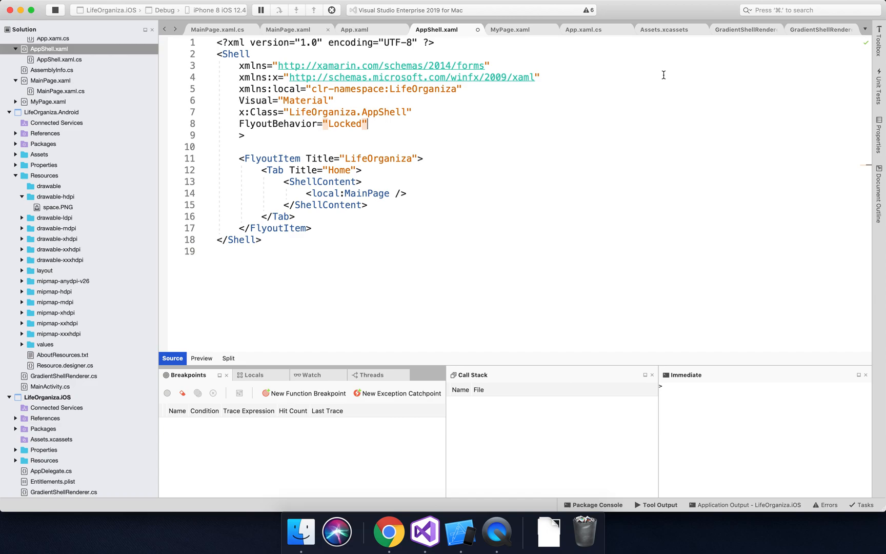
mouse_move(722, 36)
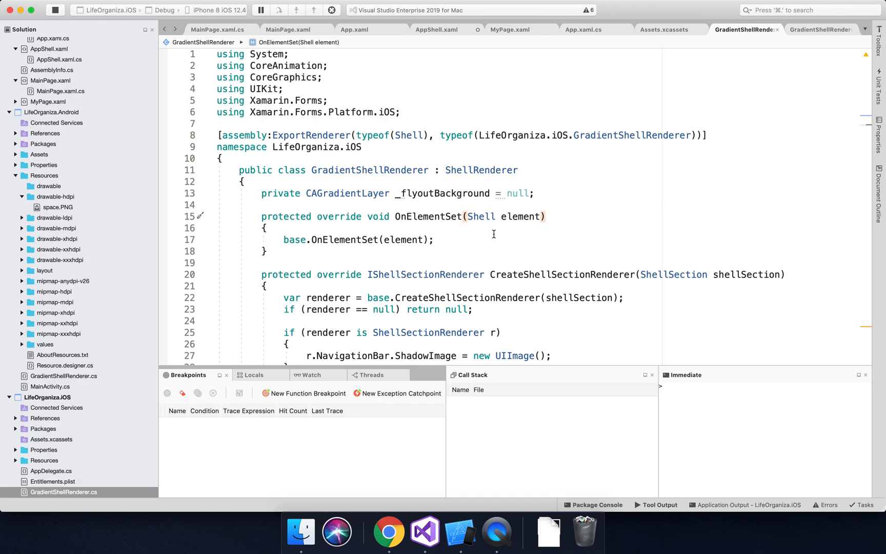
mouse_move(563, 122)
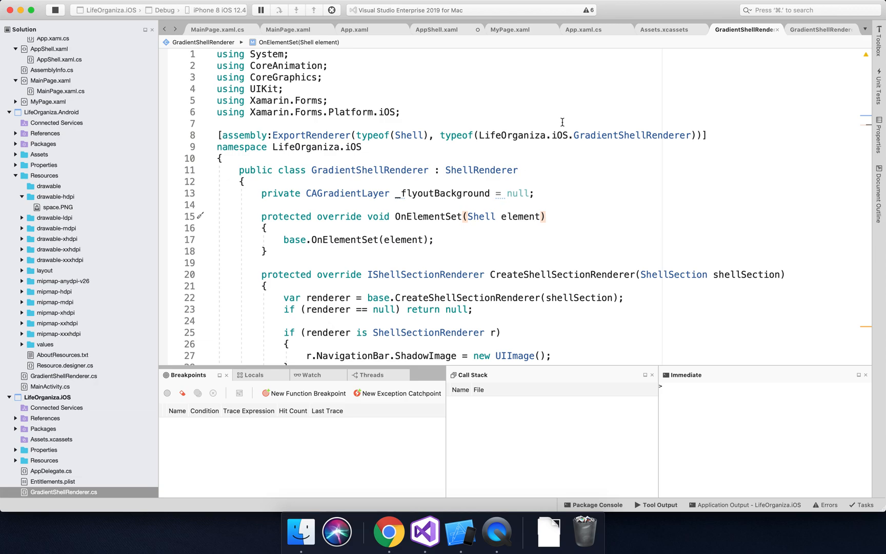
mouse_move(246, 234)
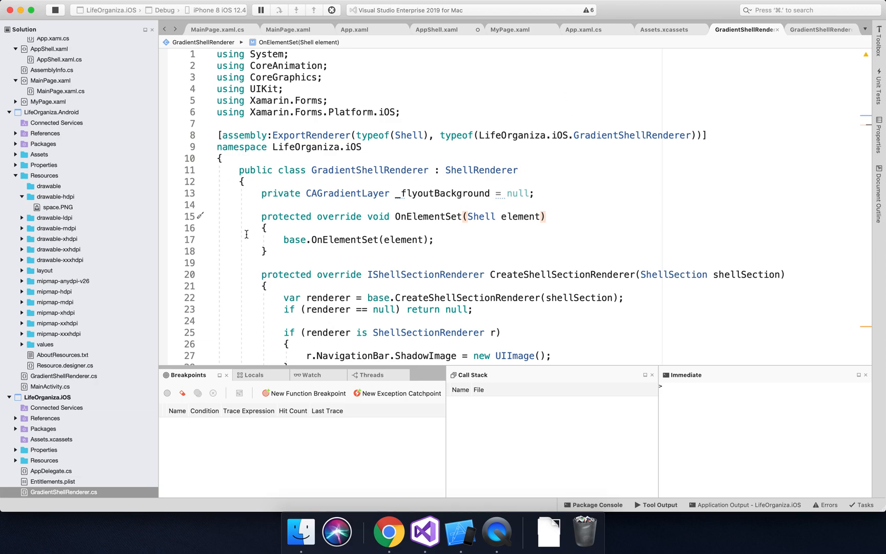